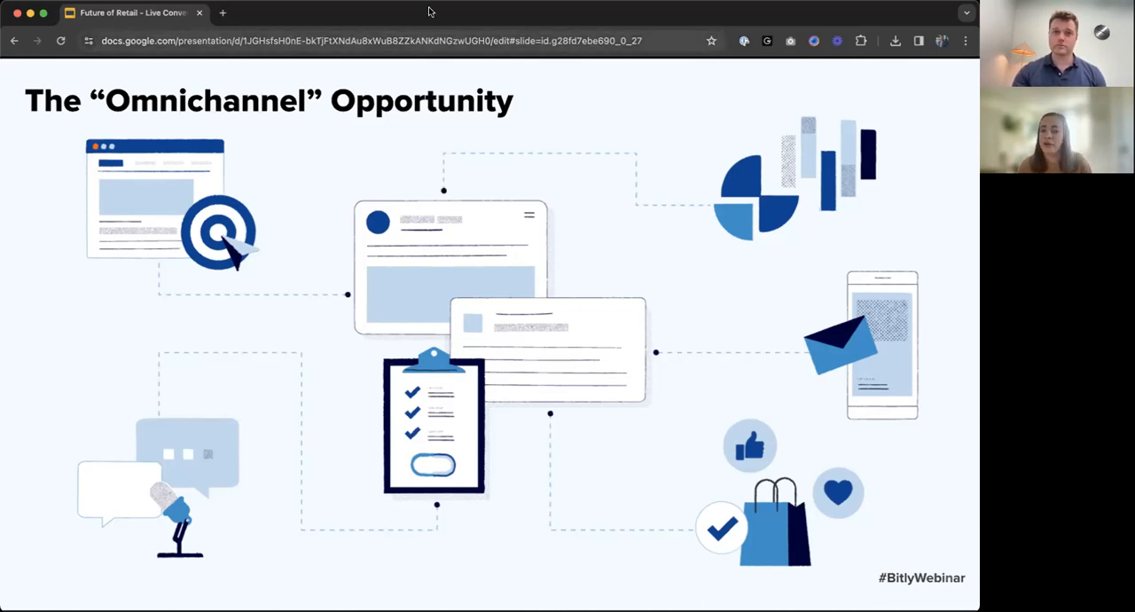
{"action": "mouse_move", "coordinate": [330, 17]}
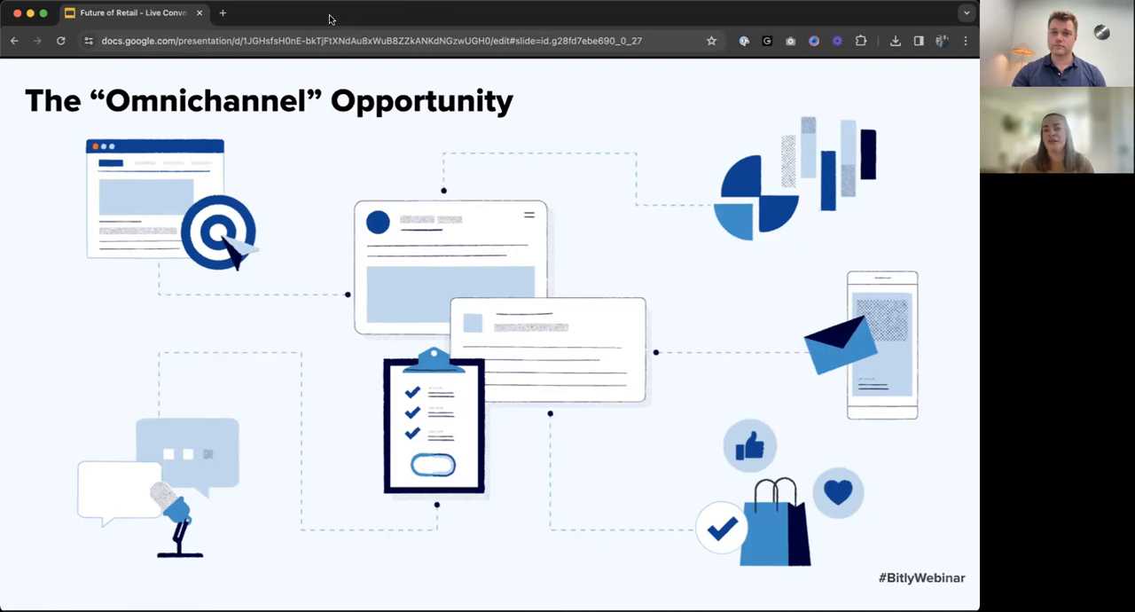
{"action": "mouse_move", "coordinate": [478, 185]}
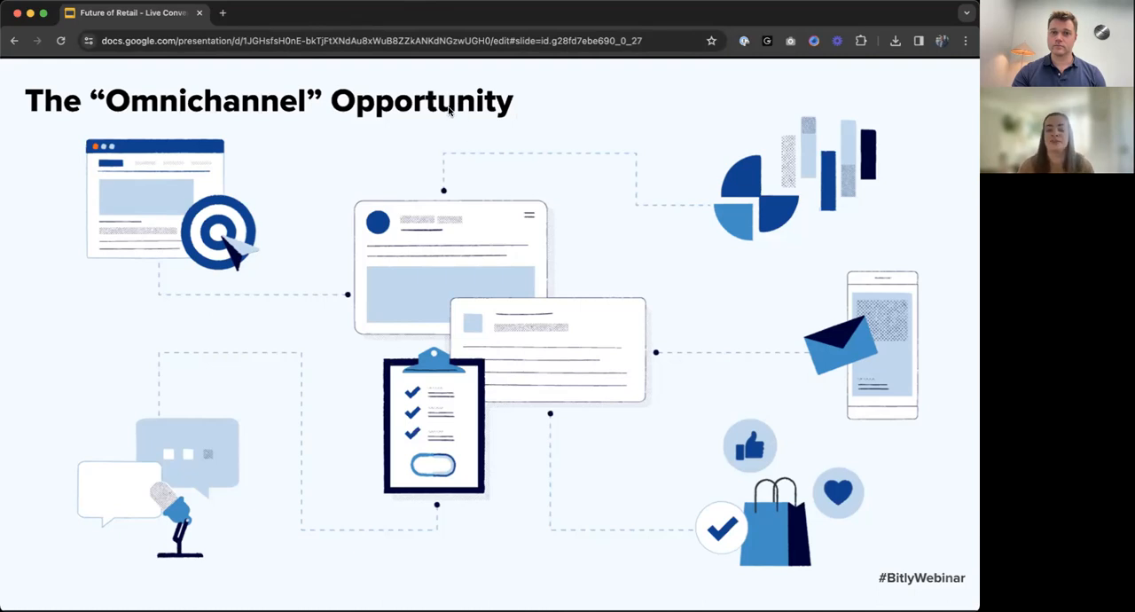
{"action": "mouse_move", "coordinate": [444, 110]}
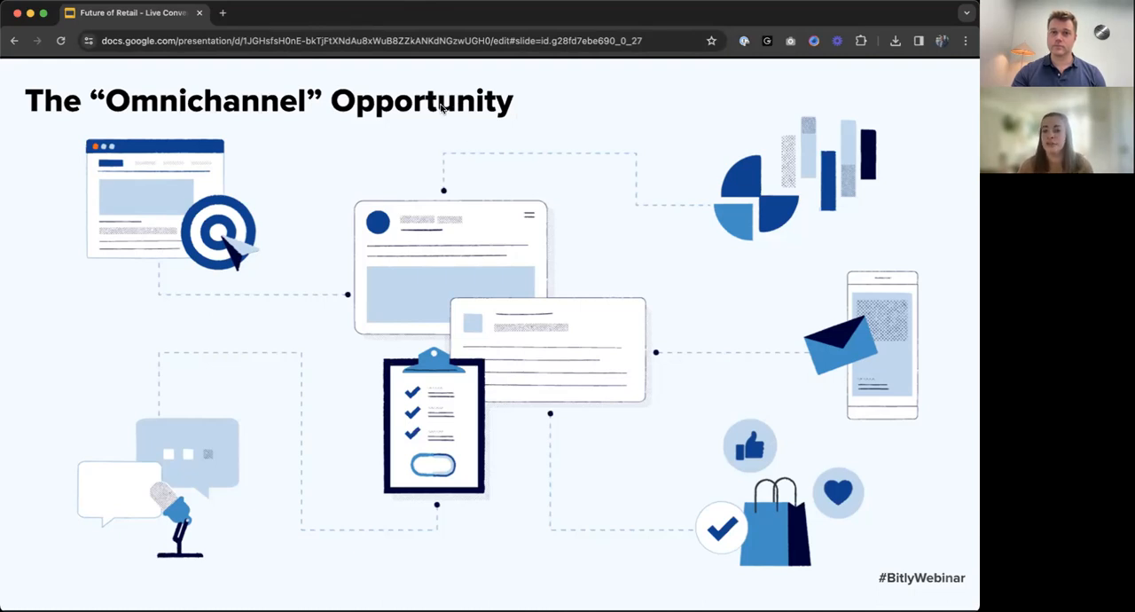
{"action": "mouse_move", "coordinate": [379, 95]}
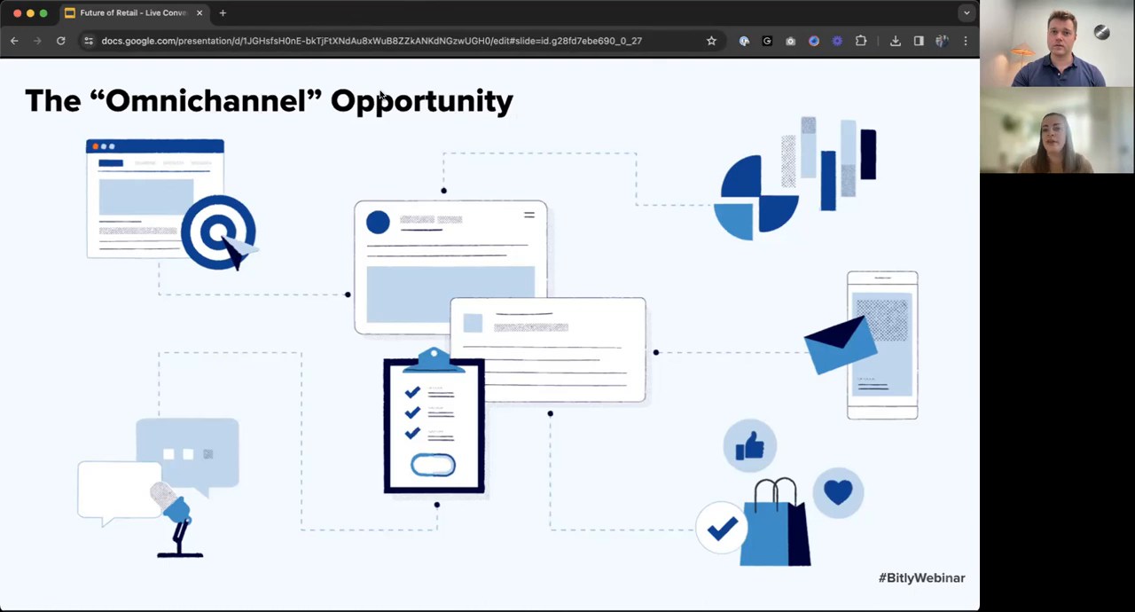
{"action": "mouse_move", "coordinate": [418, 80]}
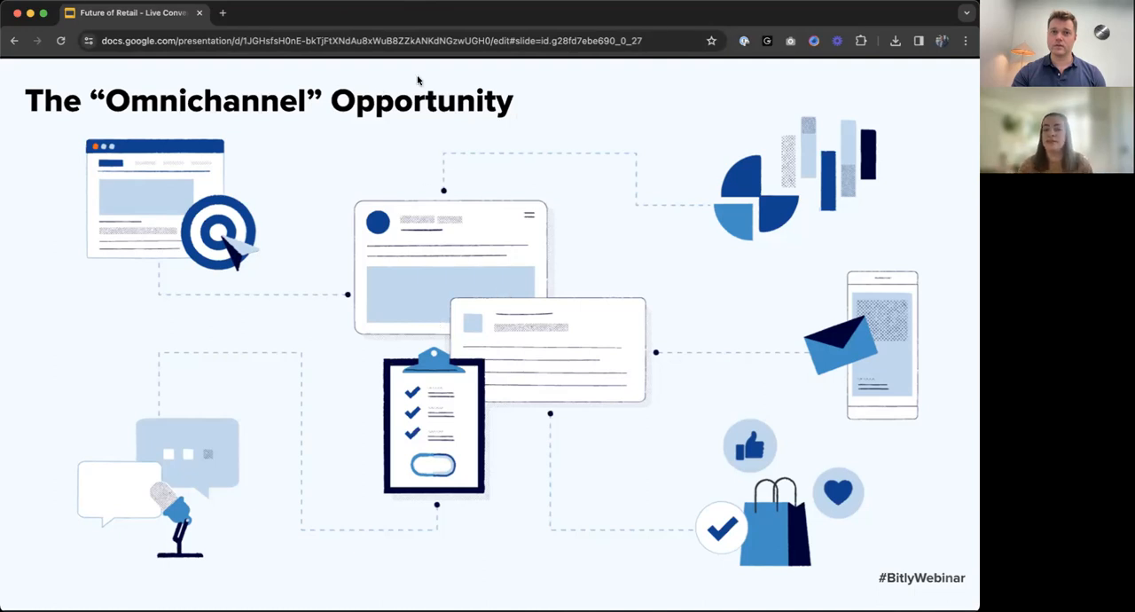
{"action": "mouse_move", "coordinate": [397, 7]}
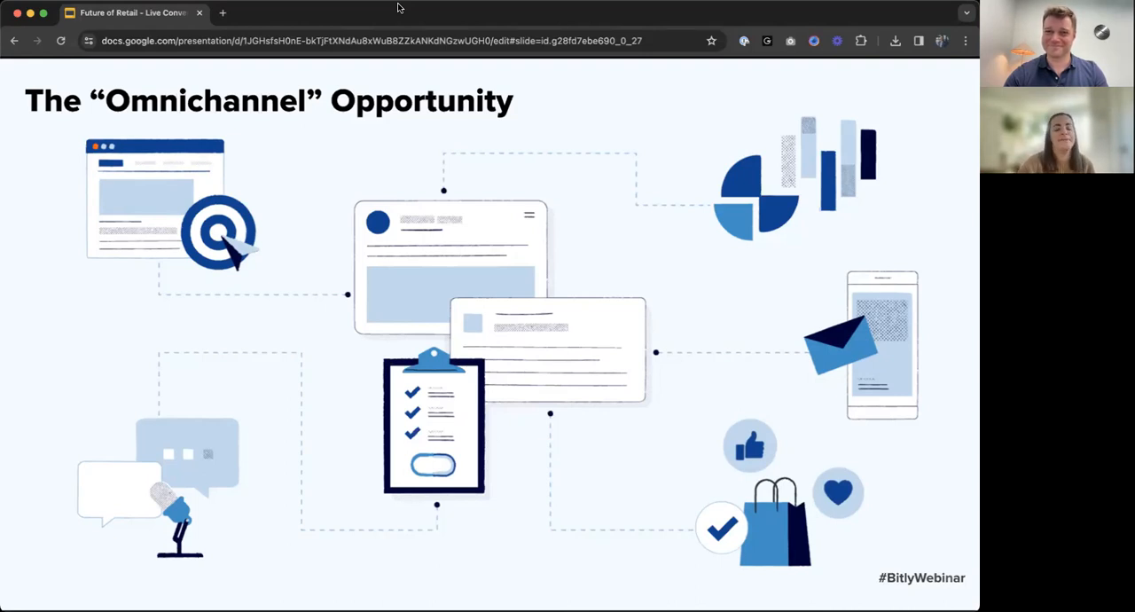
{"action": "mouse_move", "coordinate": [386, 23]}
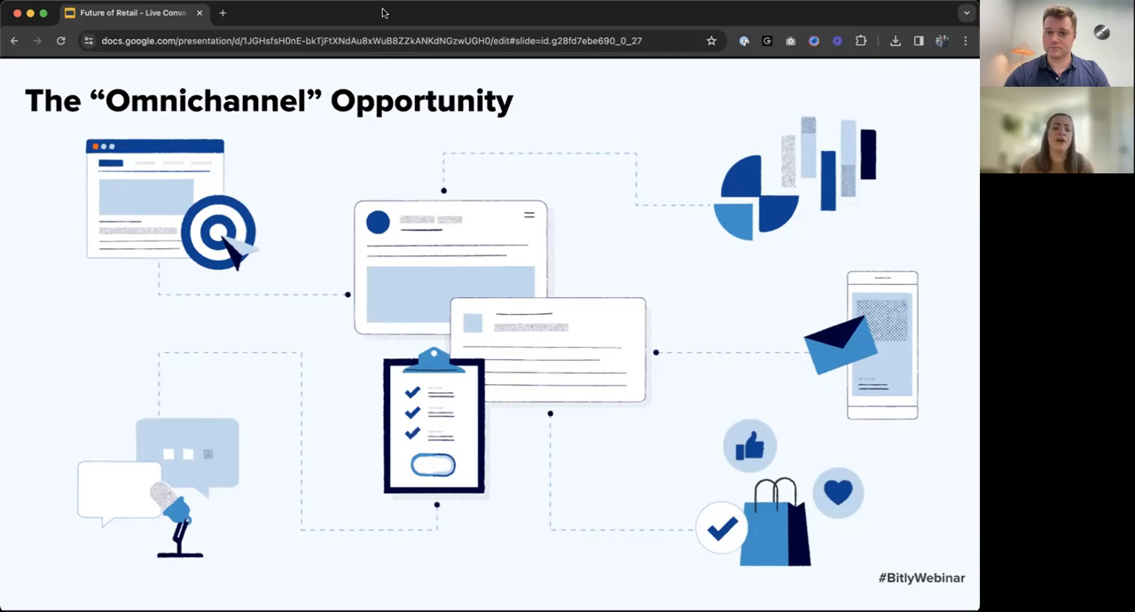
{"action": "mouse_move", "coordinate": [918, 532]}
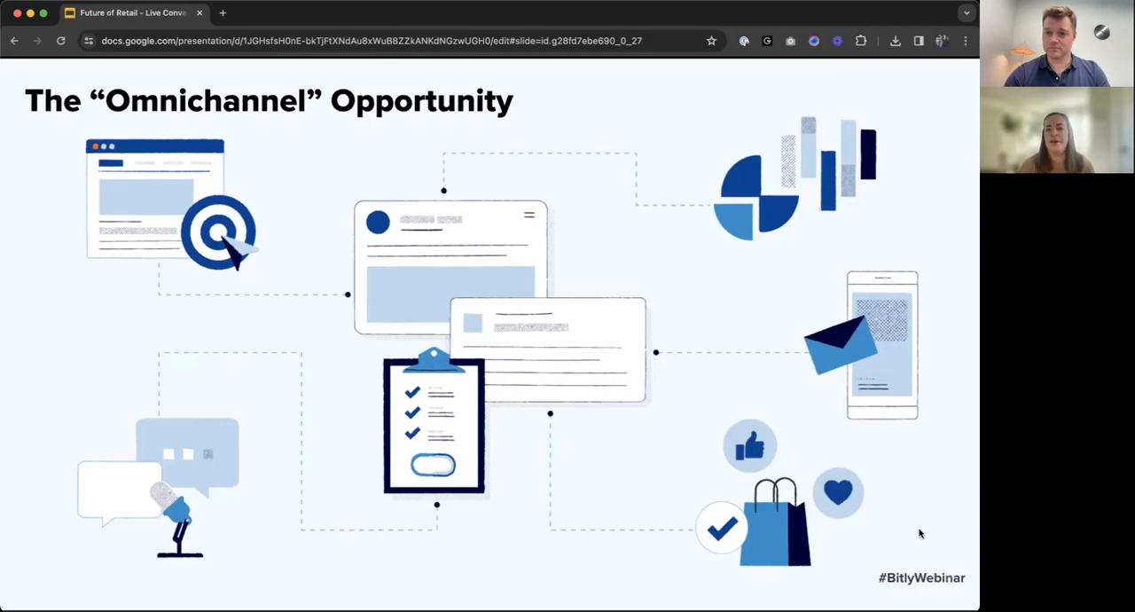
{"action": "mouse_move", "coordinate": [894, 500]}
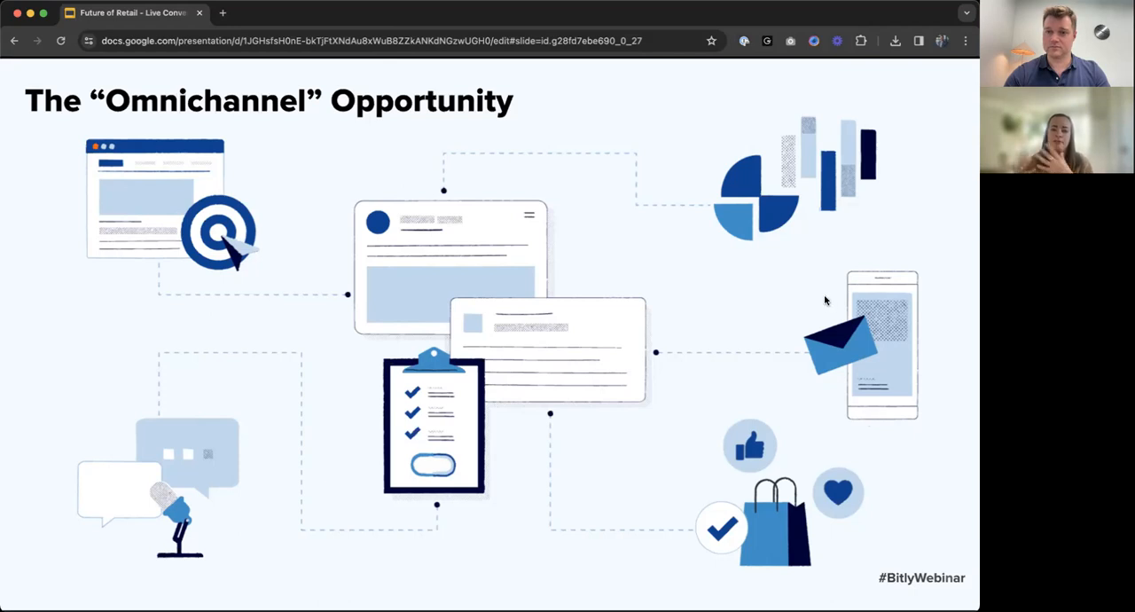
{"action": "mouse_move", "coordinate": [840, 289]}
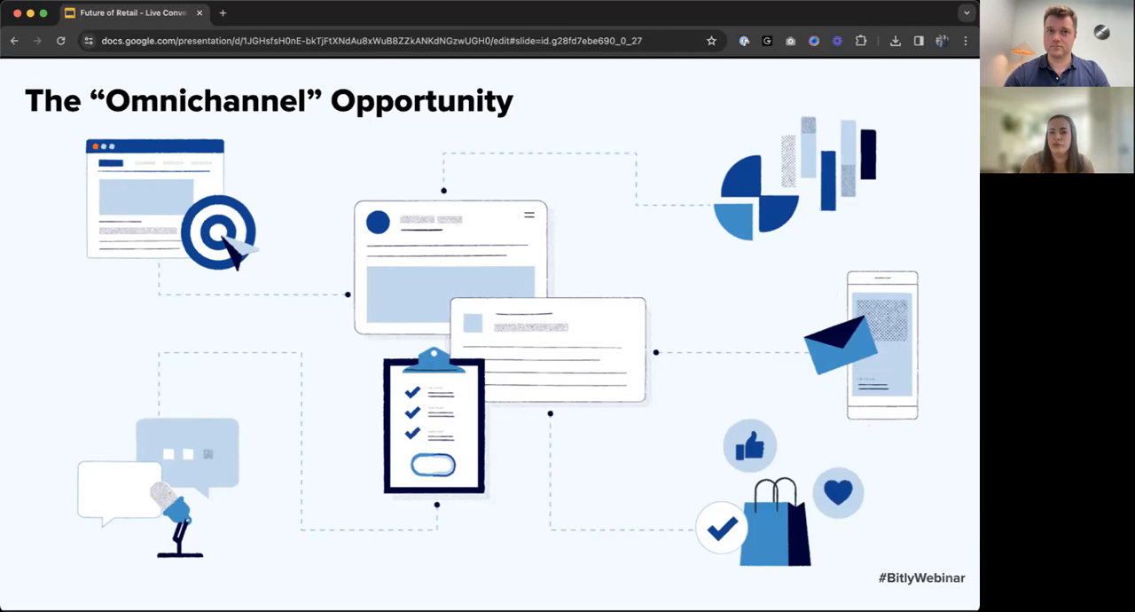
{"action": "mouse_move", "coordinate": [482, 248]}
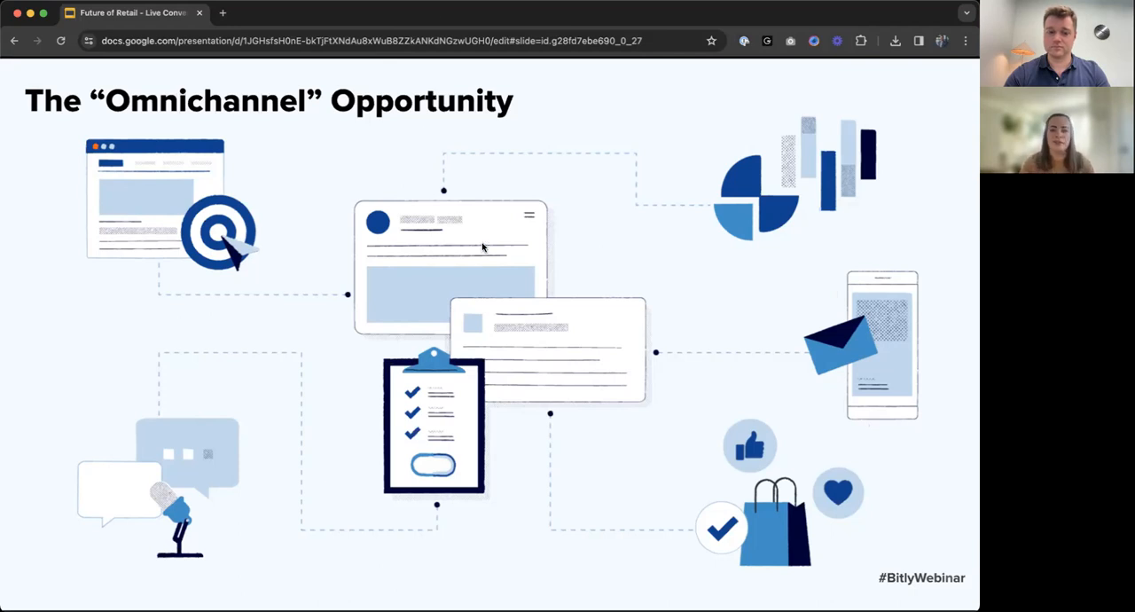